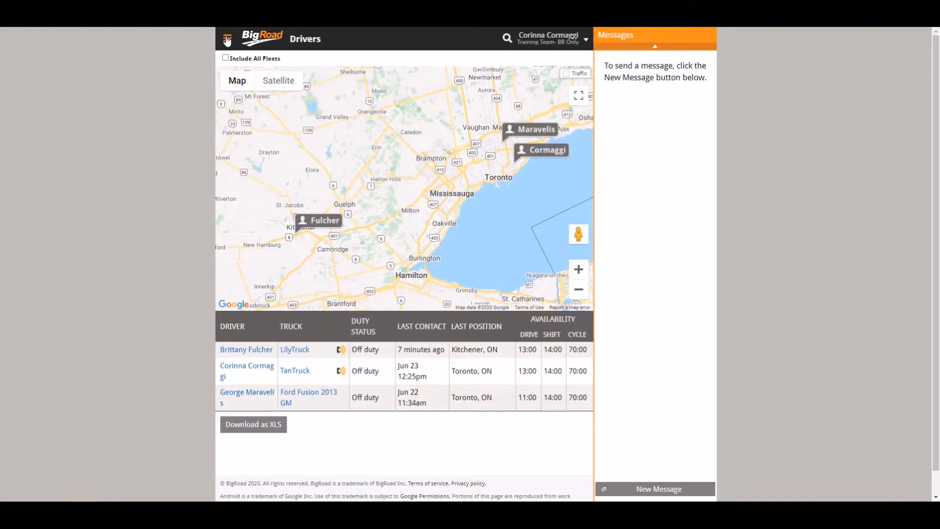
Go from the drivers overview to the Trucks overview via the navigation menu
{"action": "left_click", "coordinate": [227, 37]}
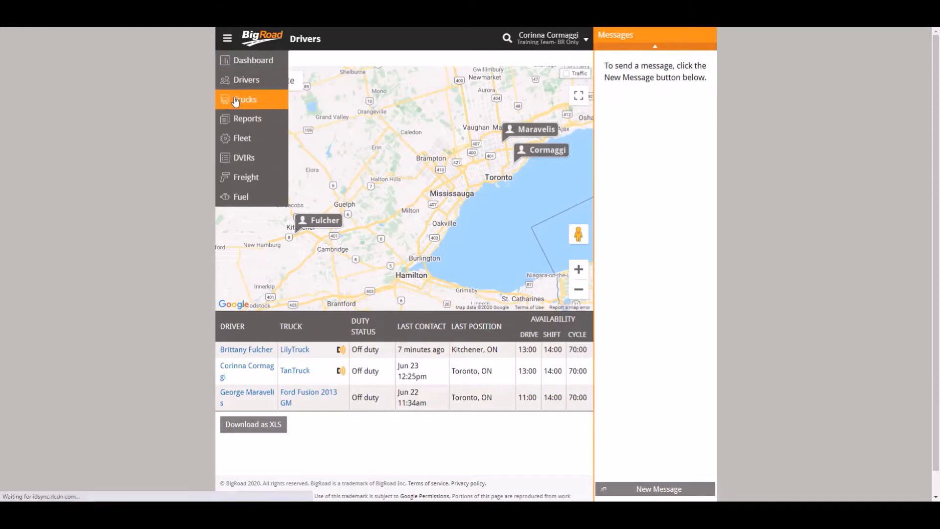
{"action": "left_click", "coordinate": [246, 100]}
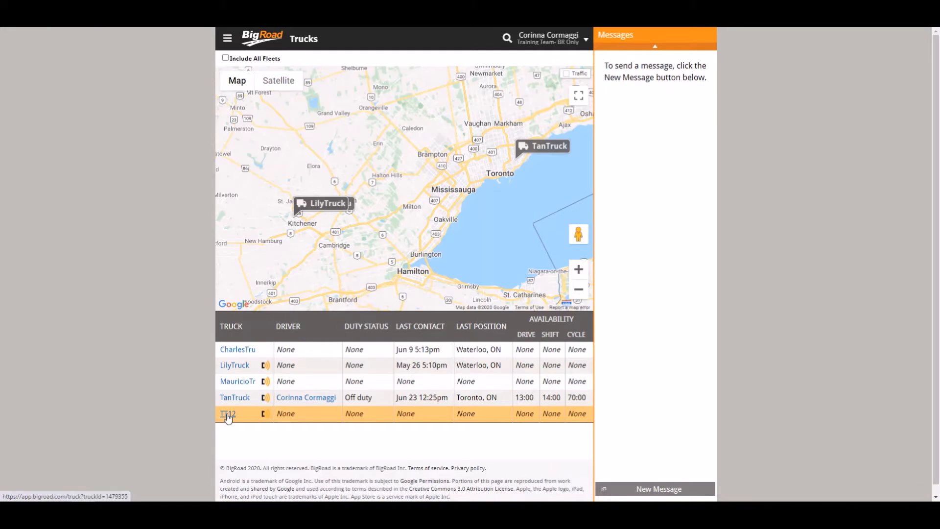
Open truck TT12's details page from the trucks table
{"action": "left_click", "coordinate": [227, 413]}
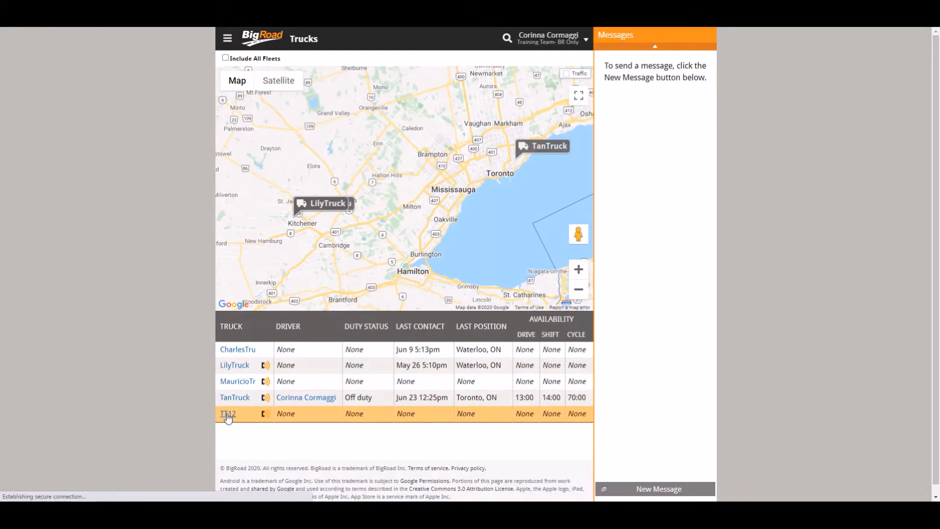
{"action": "left_click", "coordinate": [228, 413]}
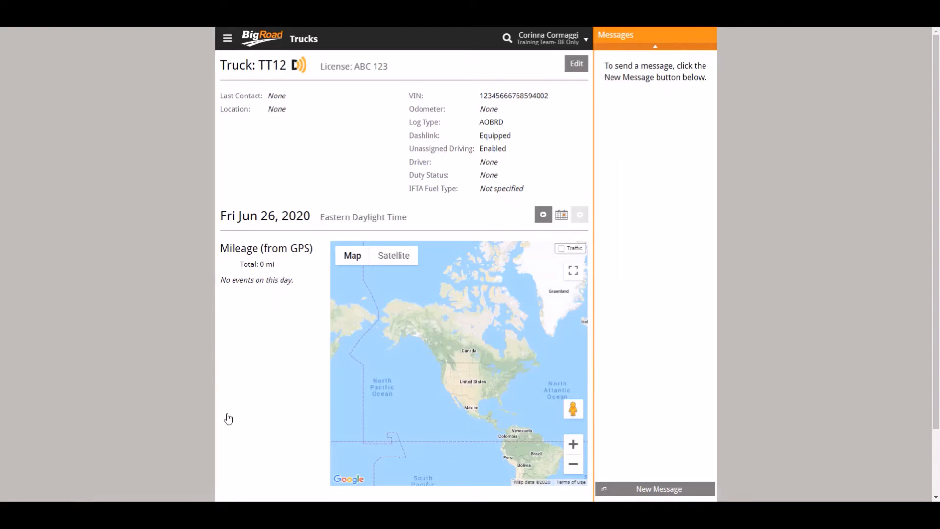
{"action": "mouse_move", "coordinate": [576, 64]}
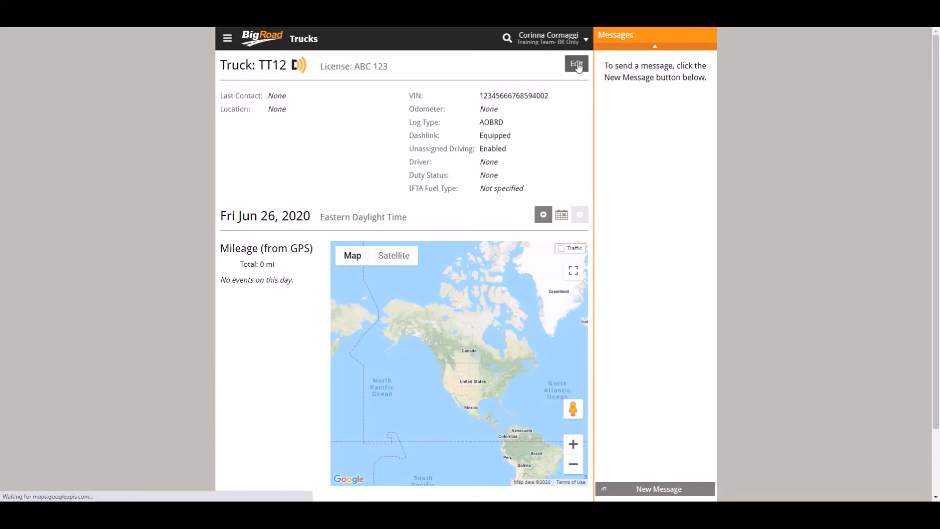
Edit truck TT12's settings with log type AOBRD and save them unchanged
{"action": "left_click", "coordinate": [575, 64]}
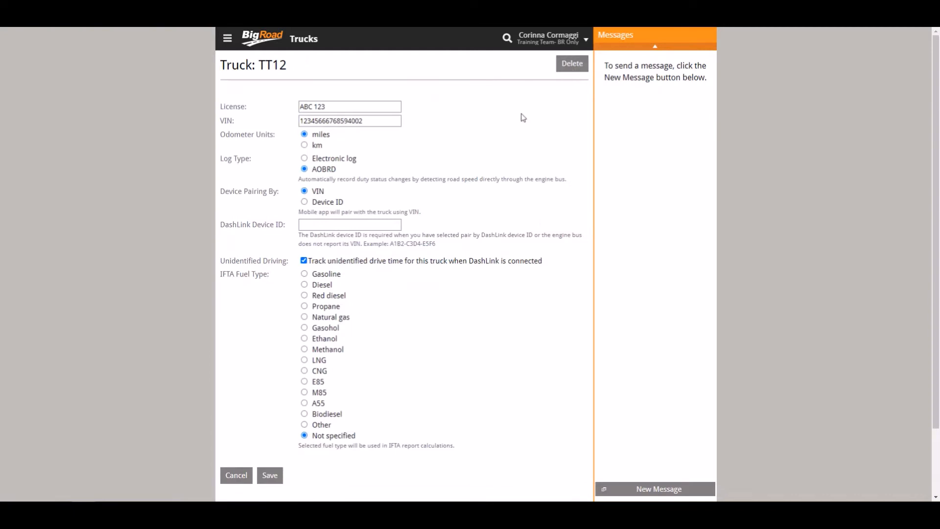
{"action": "mouse_move", "coordinate": [492, 133]}
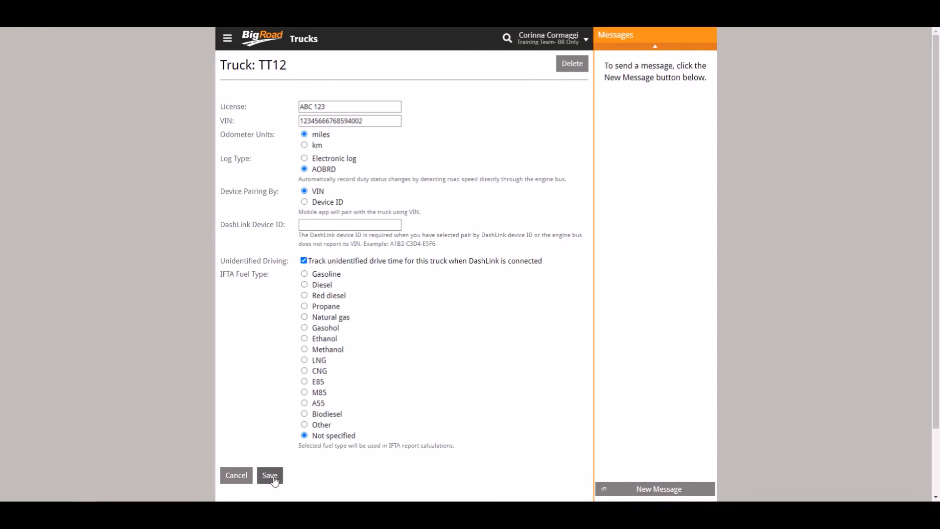
{"action": "left_click", "coordinate": [270, 475]}
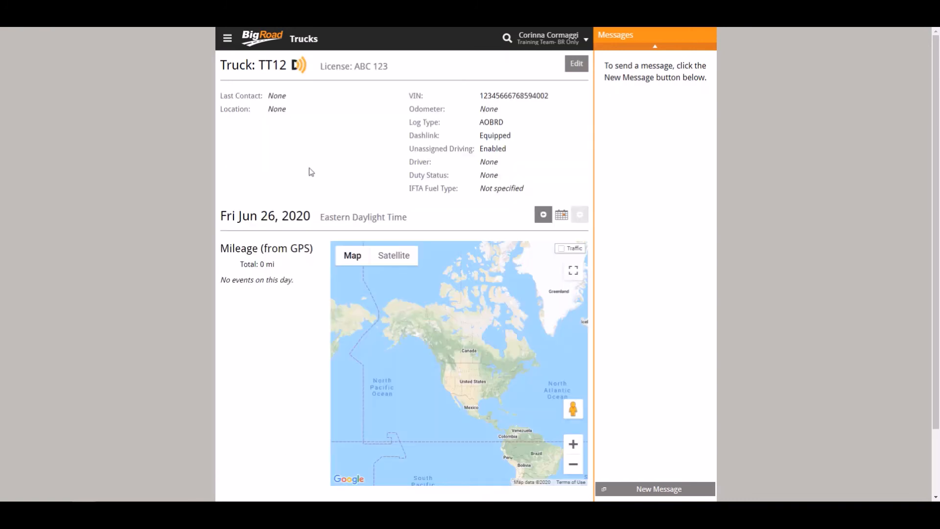